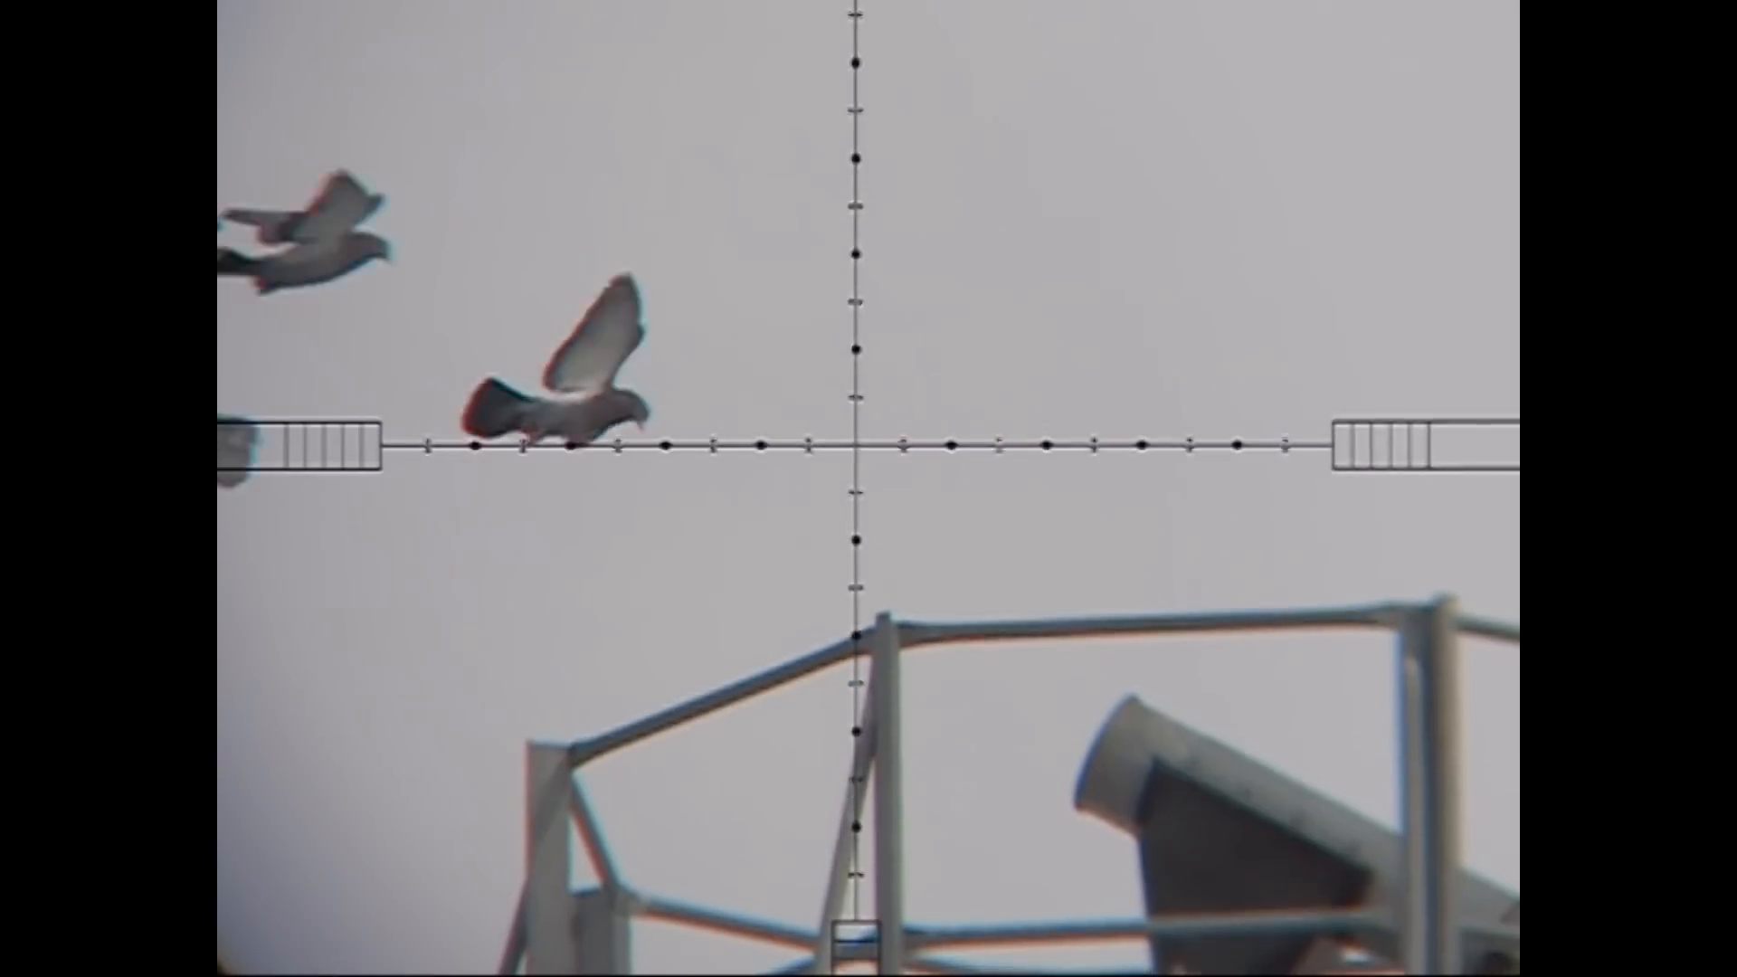
Open the Reticles list and confirm Hawke 1/2 Mil-Dot (20x mag calibration) is selected.
left_click(360, 38)
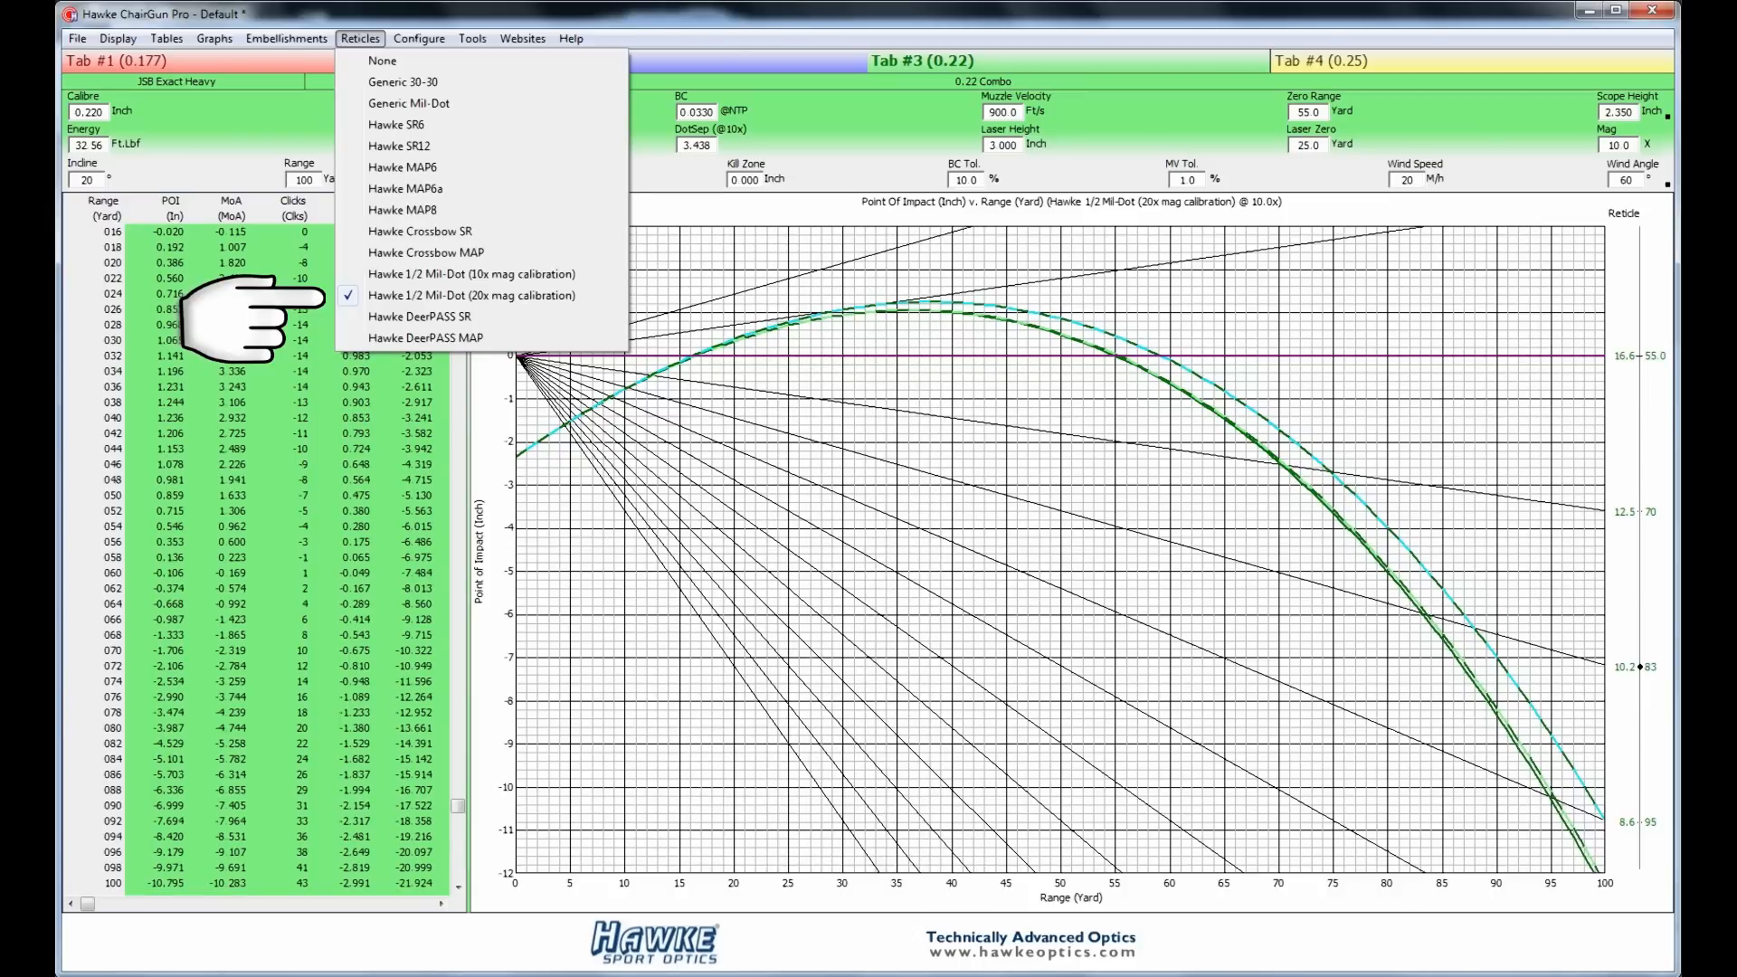
mouse_move(255, 122)
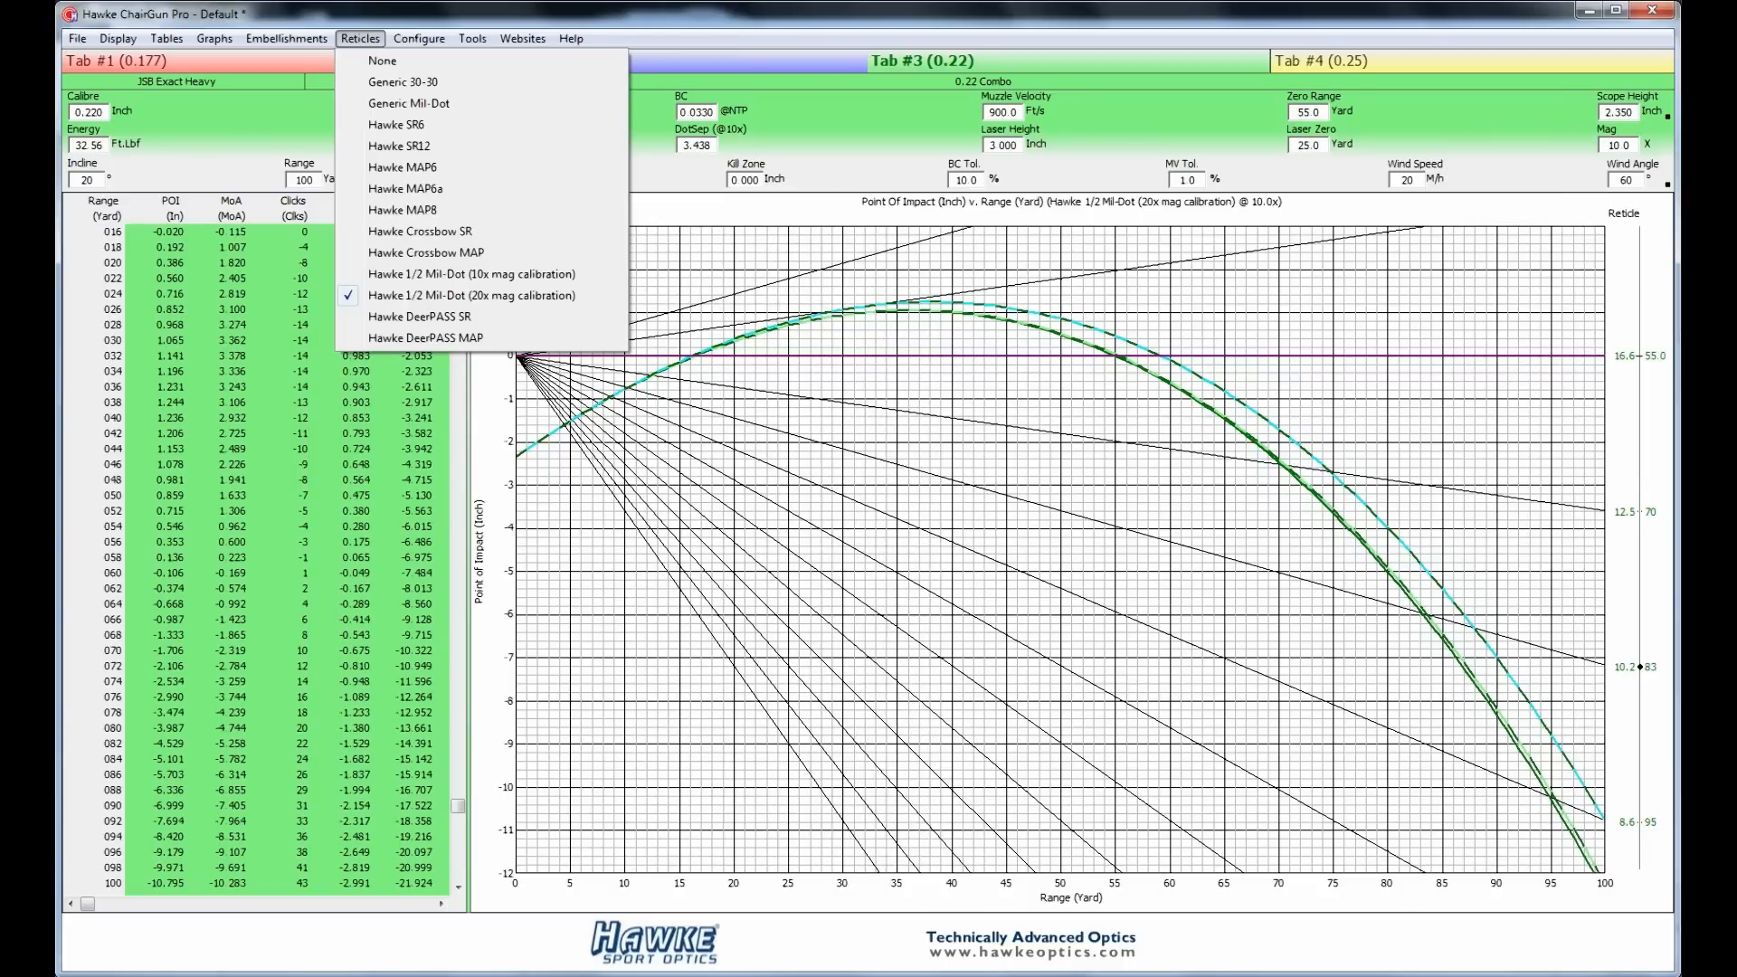
left_click(408, 102)
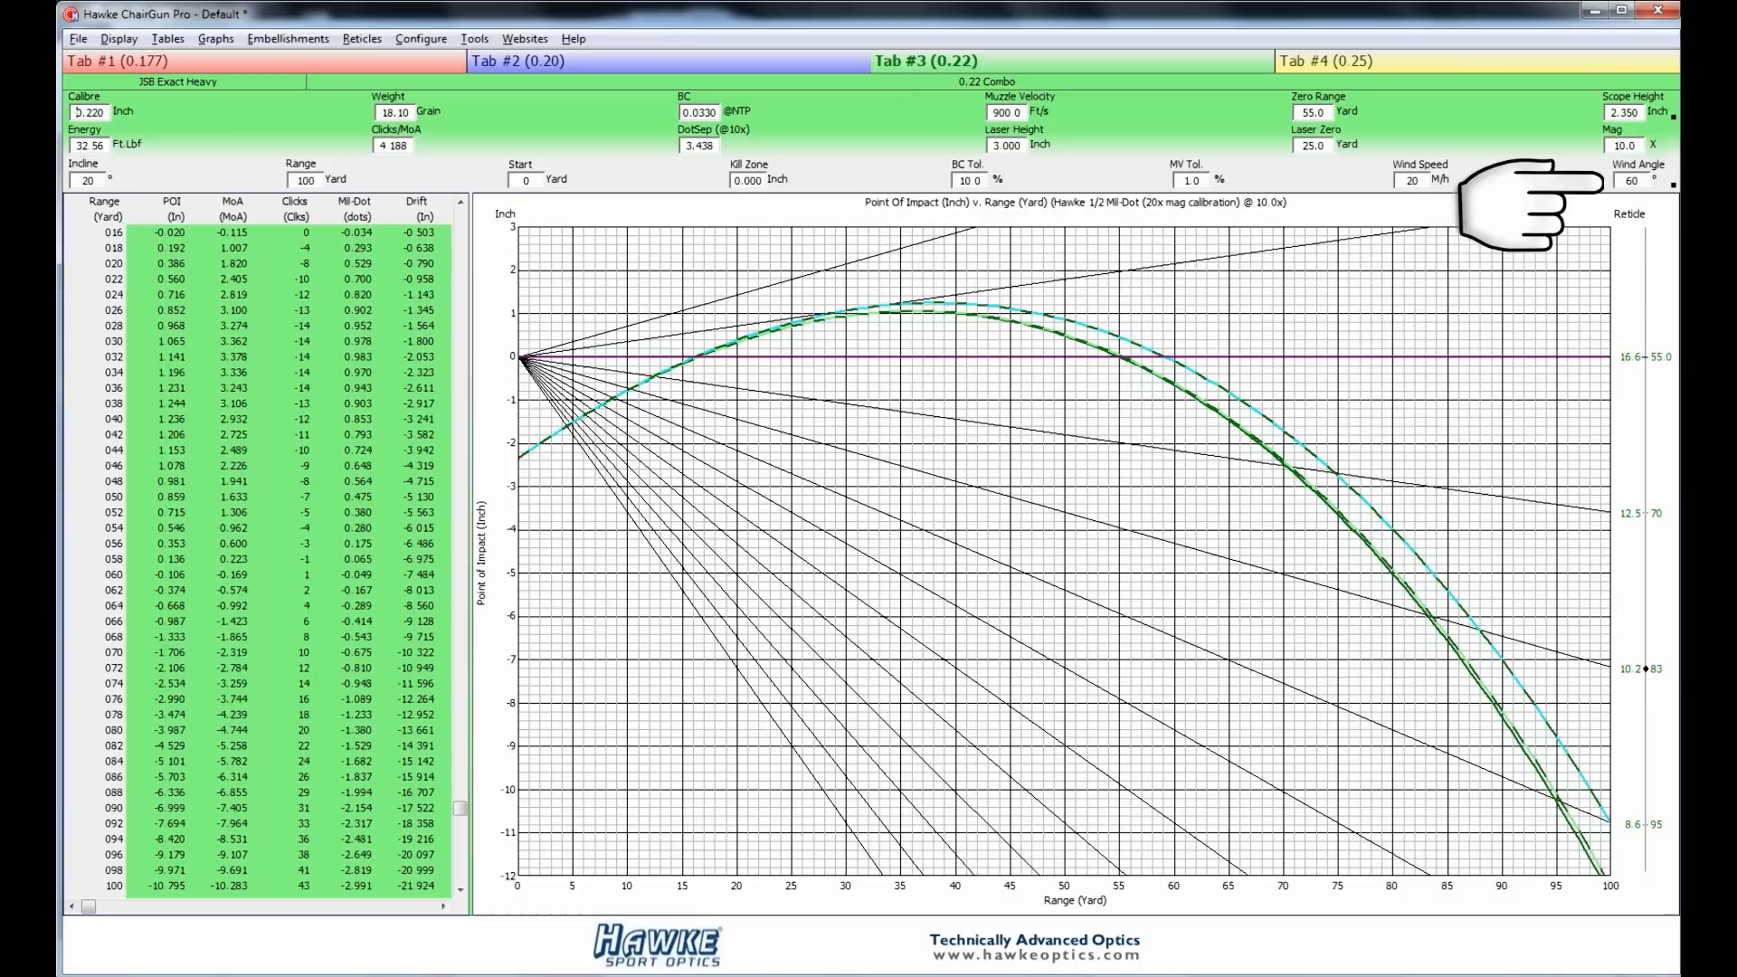
mouse_move(521, 809)
type("30")
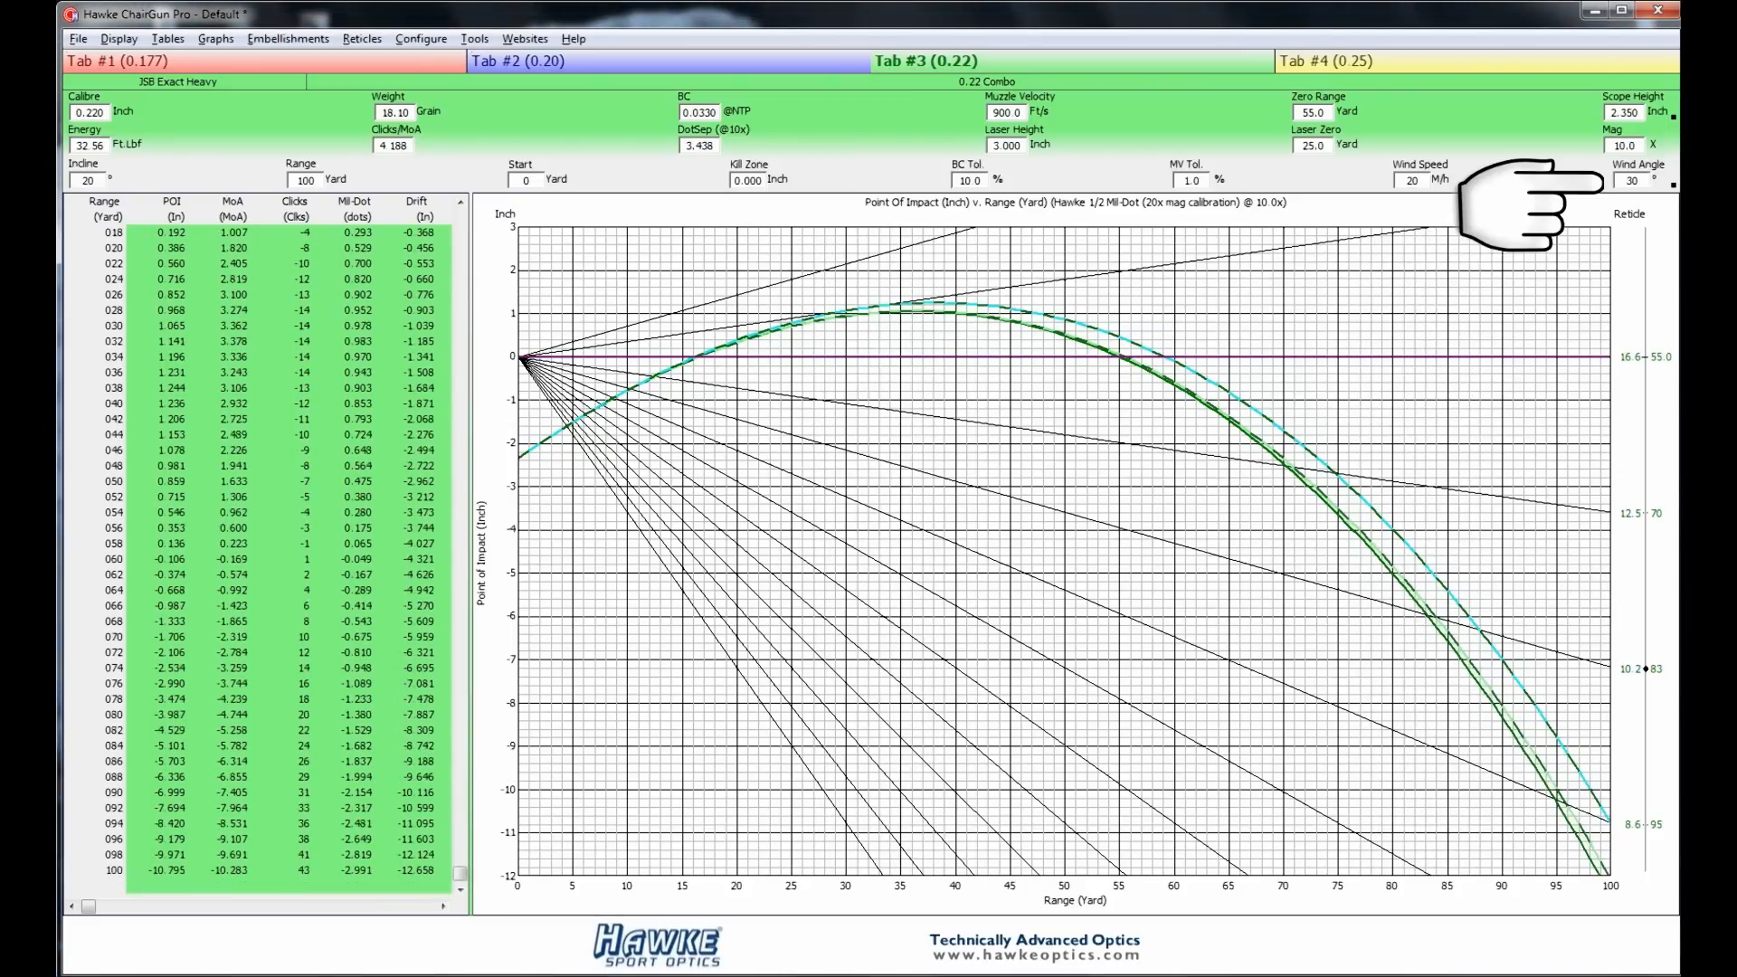
mouse_move(527, 798)
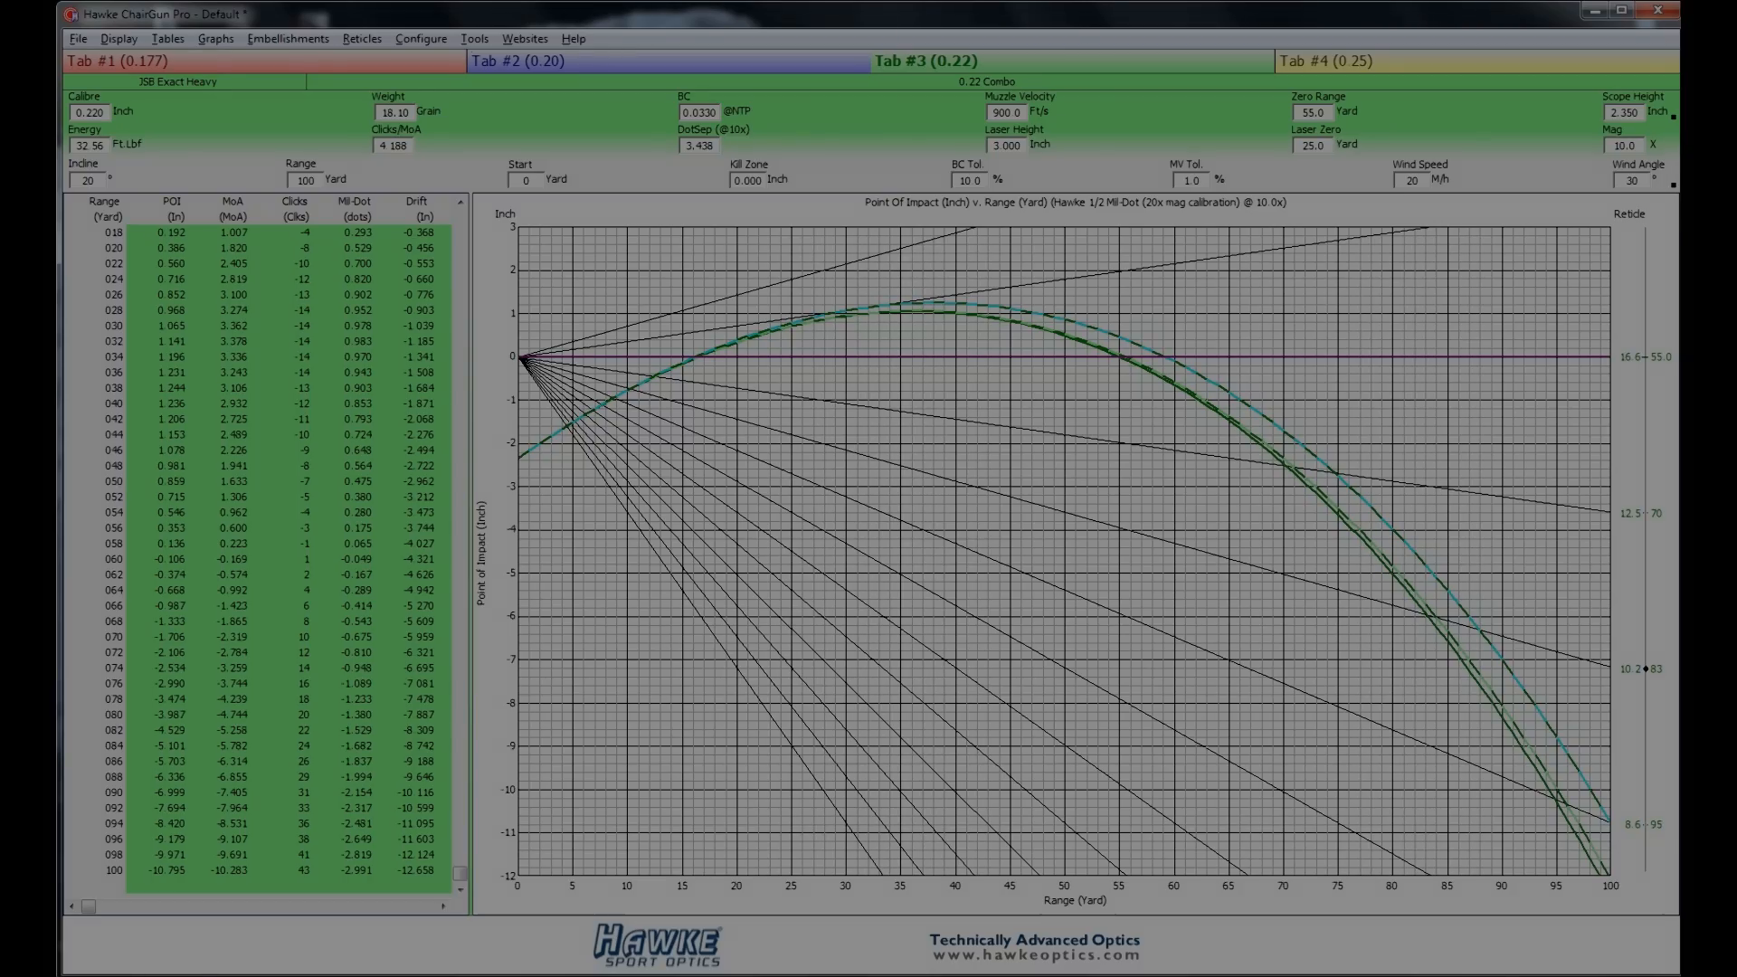
left_click(1671, 183)
type("60")
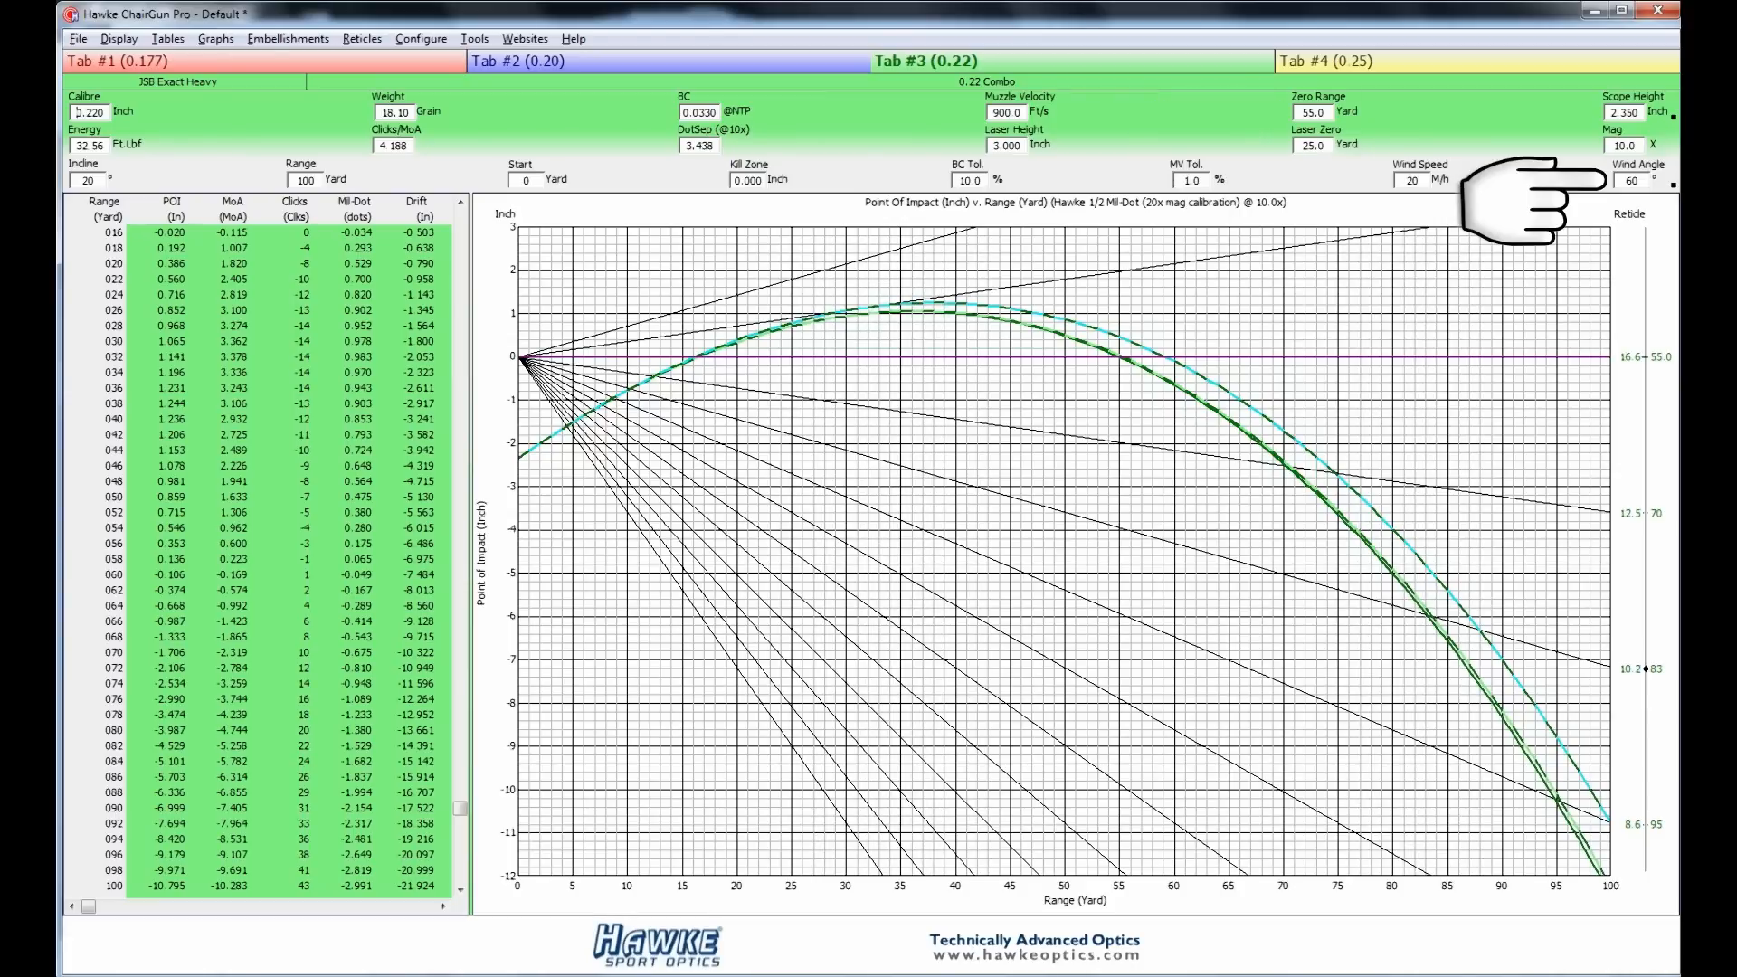
mouse_move(997, 113)
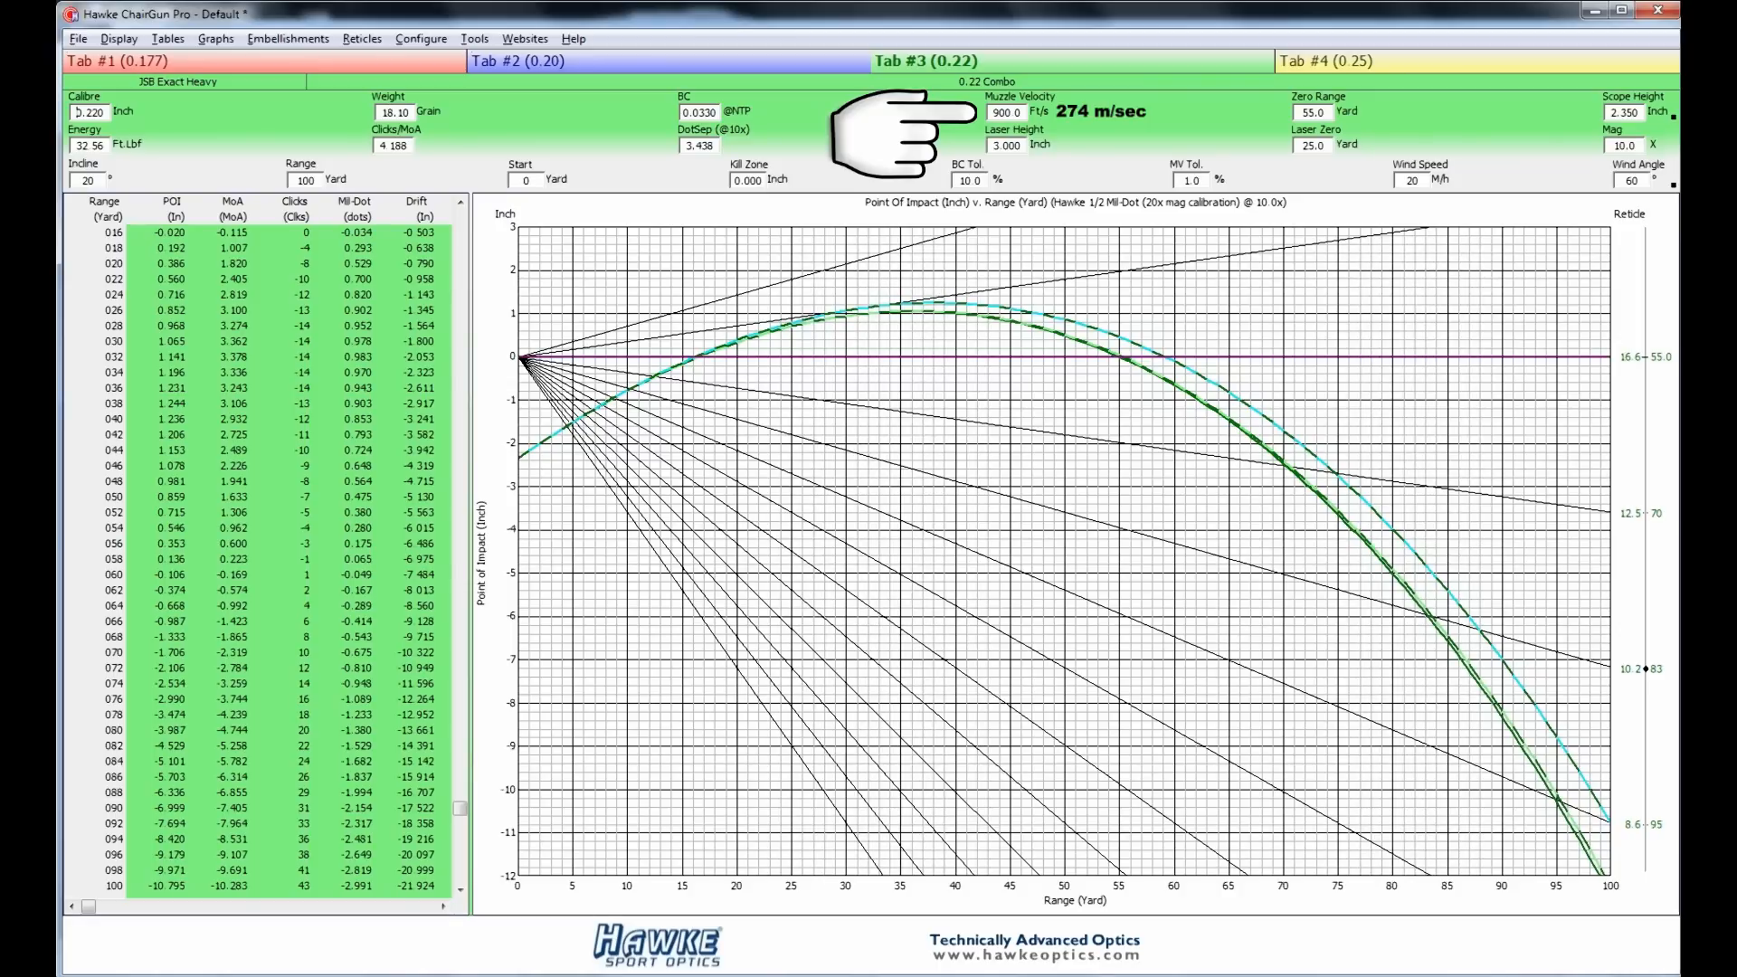
mouse_move(177, 199)
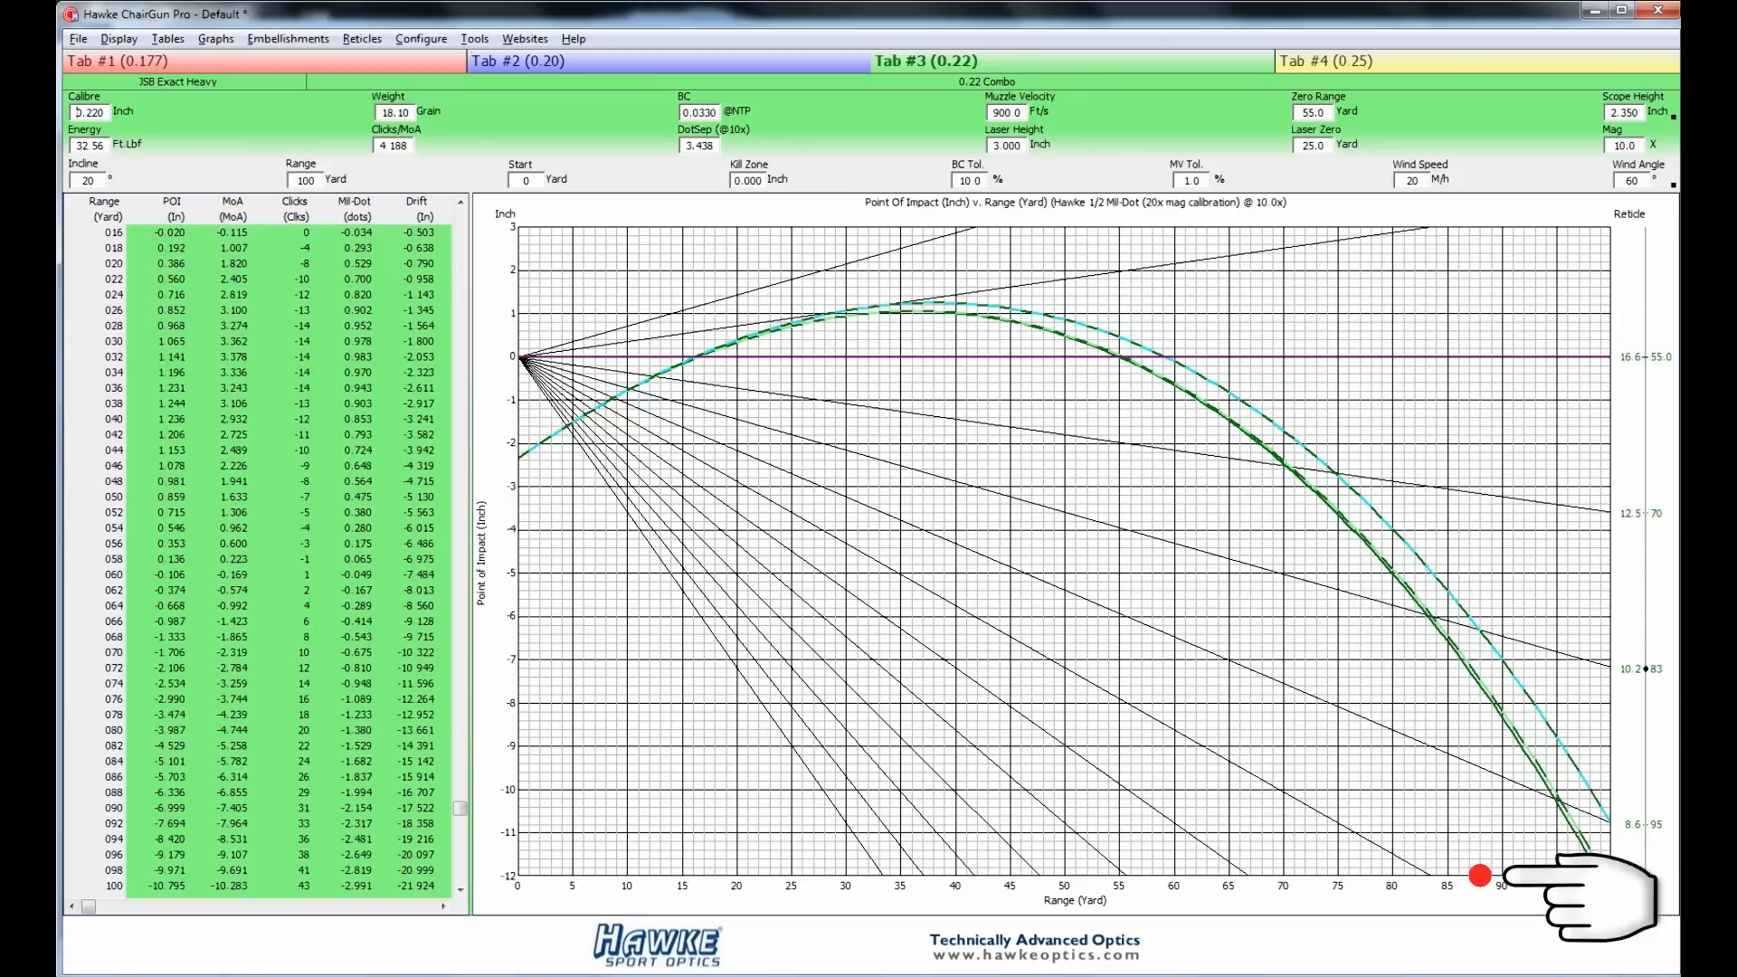
left_click(1478, 875)
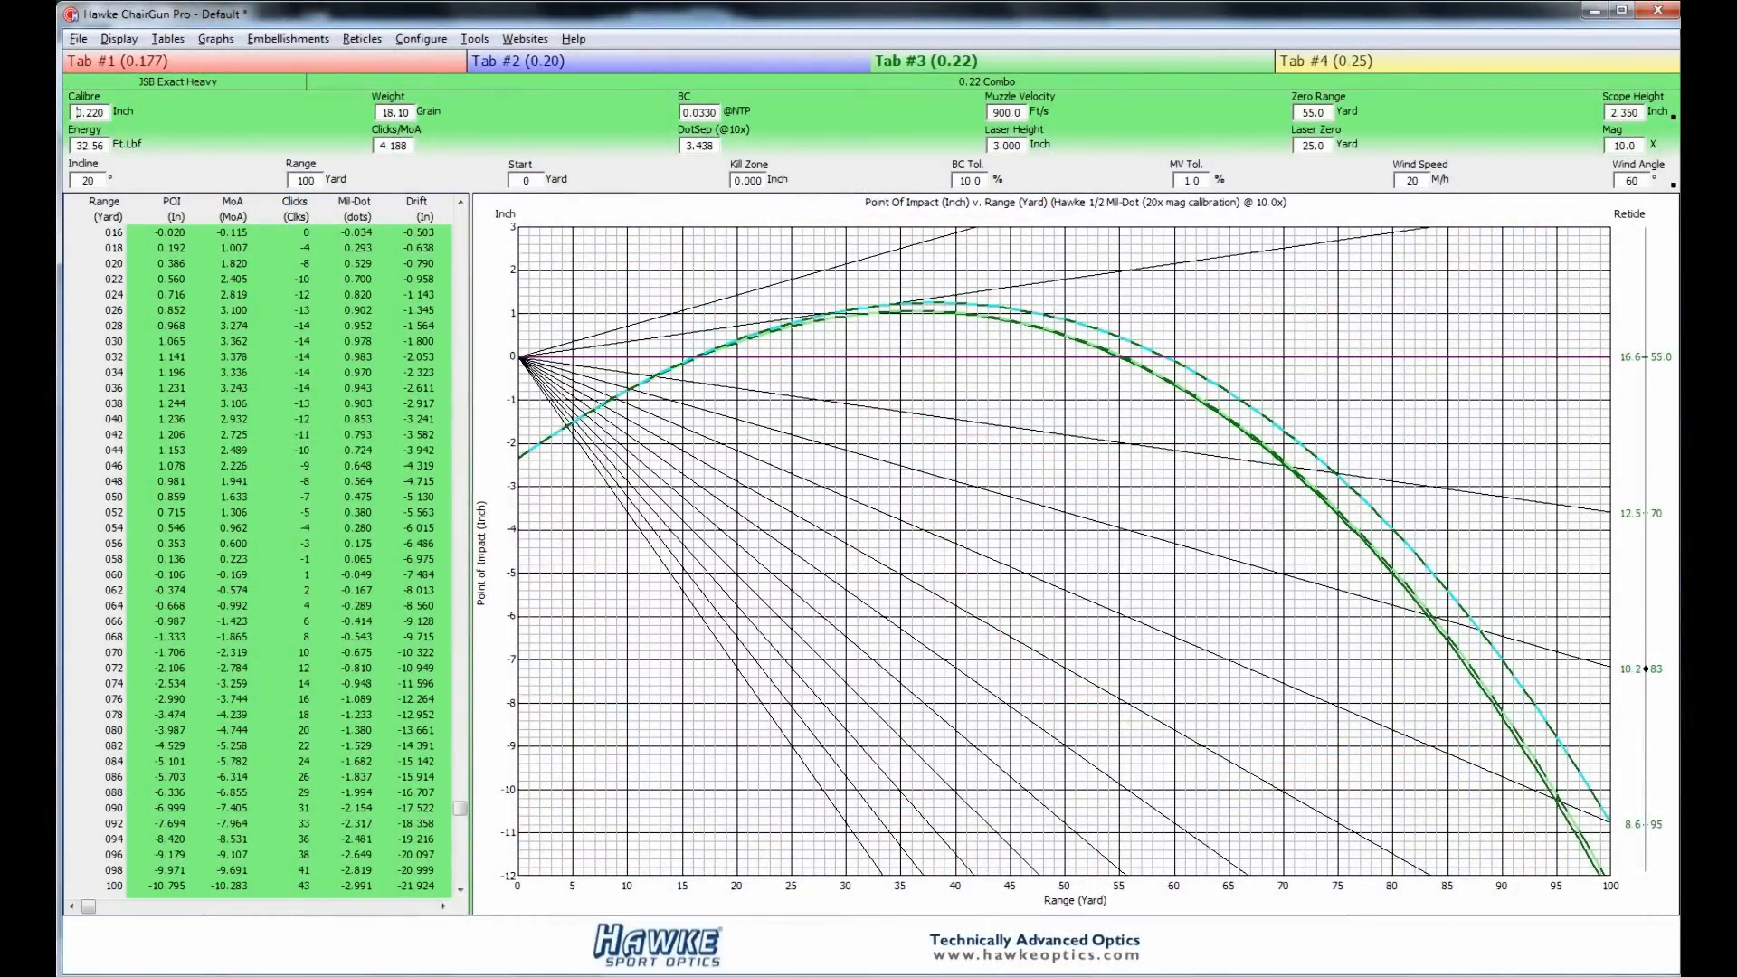
mouse_move(1507, 826)
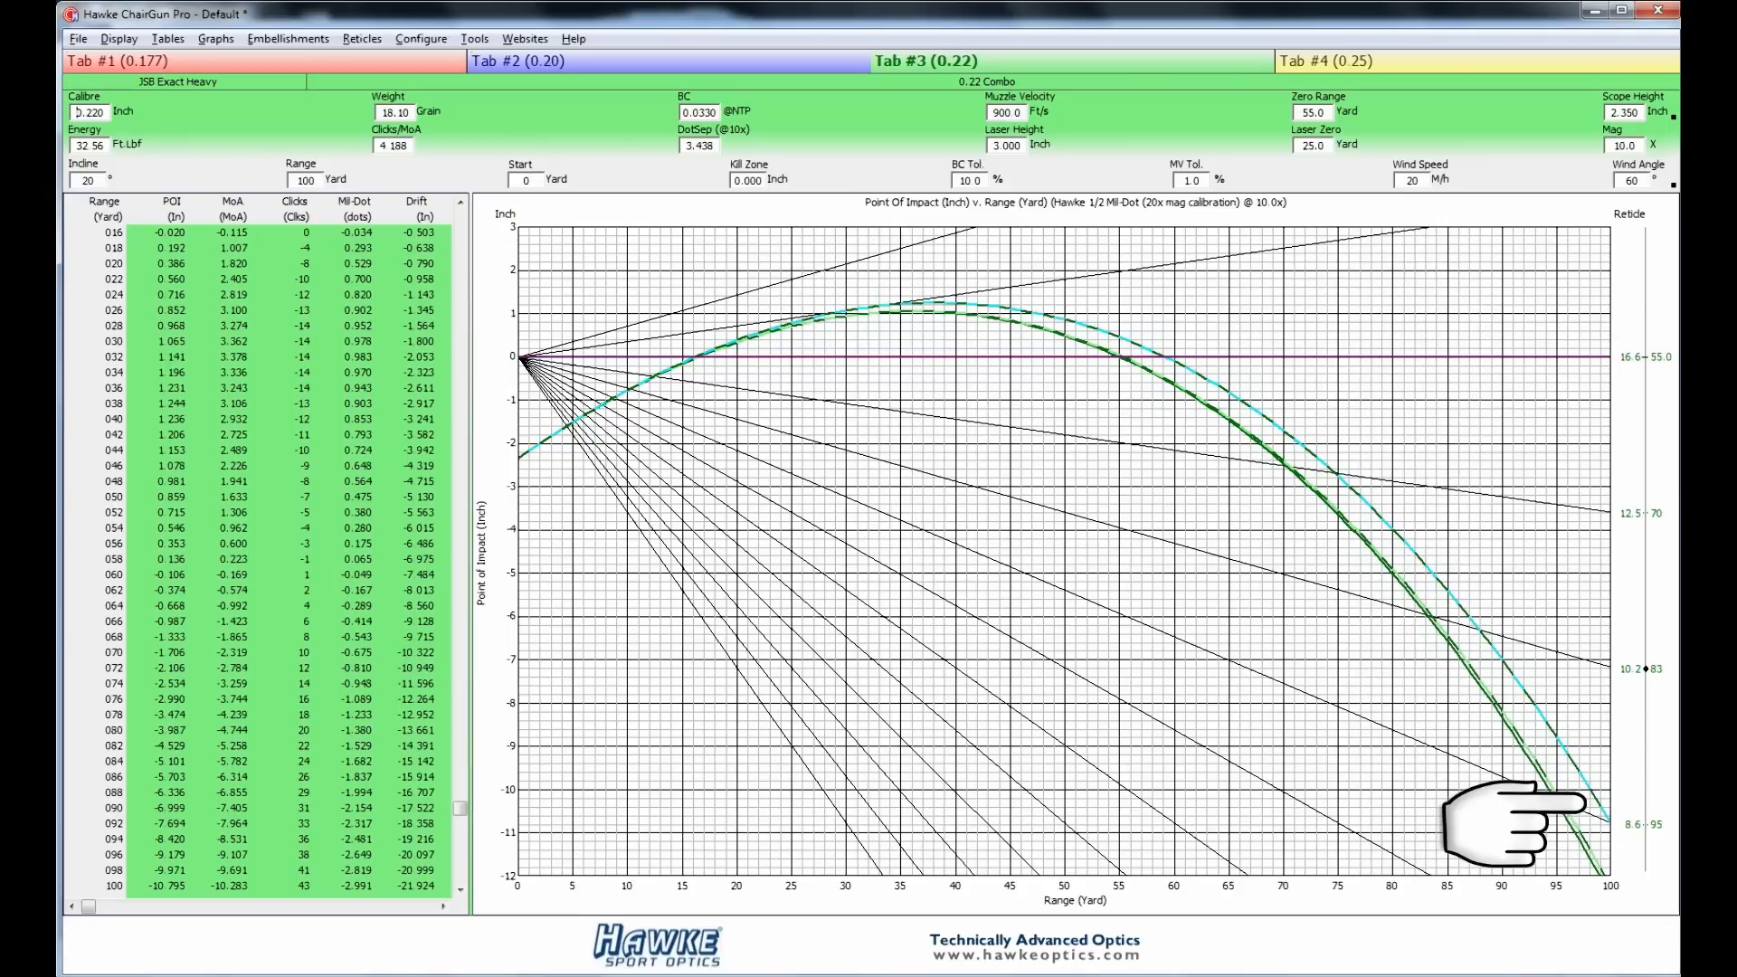
mouse_move(1430, 670)
type("45")
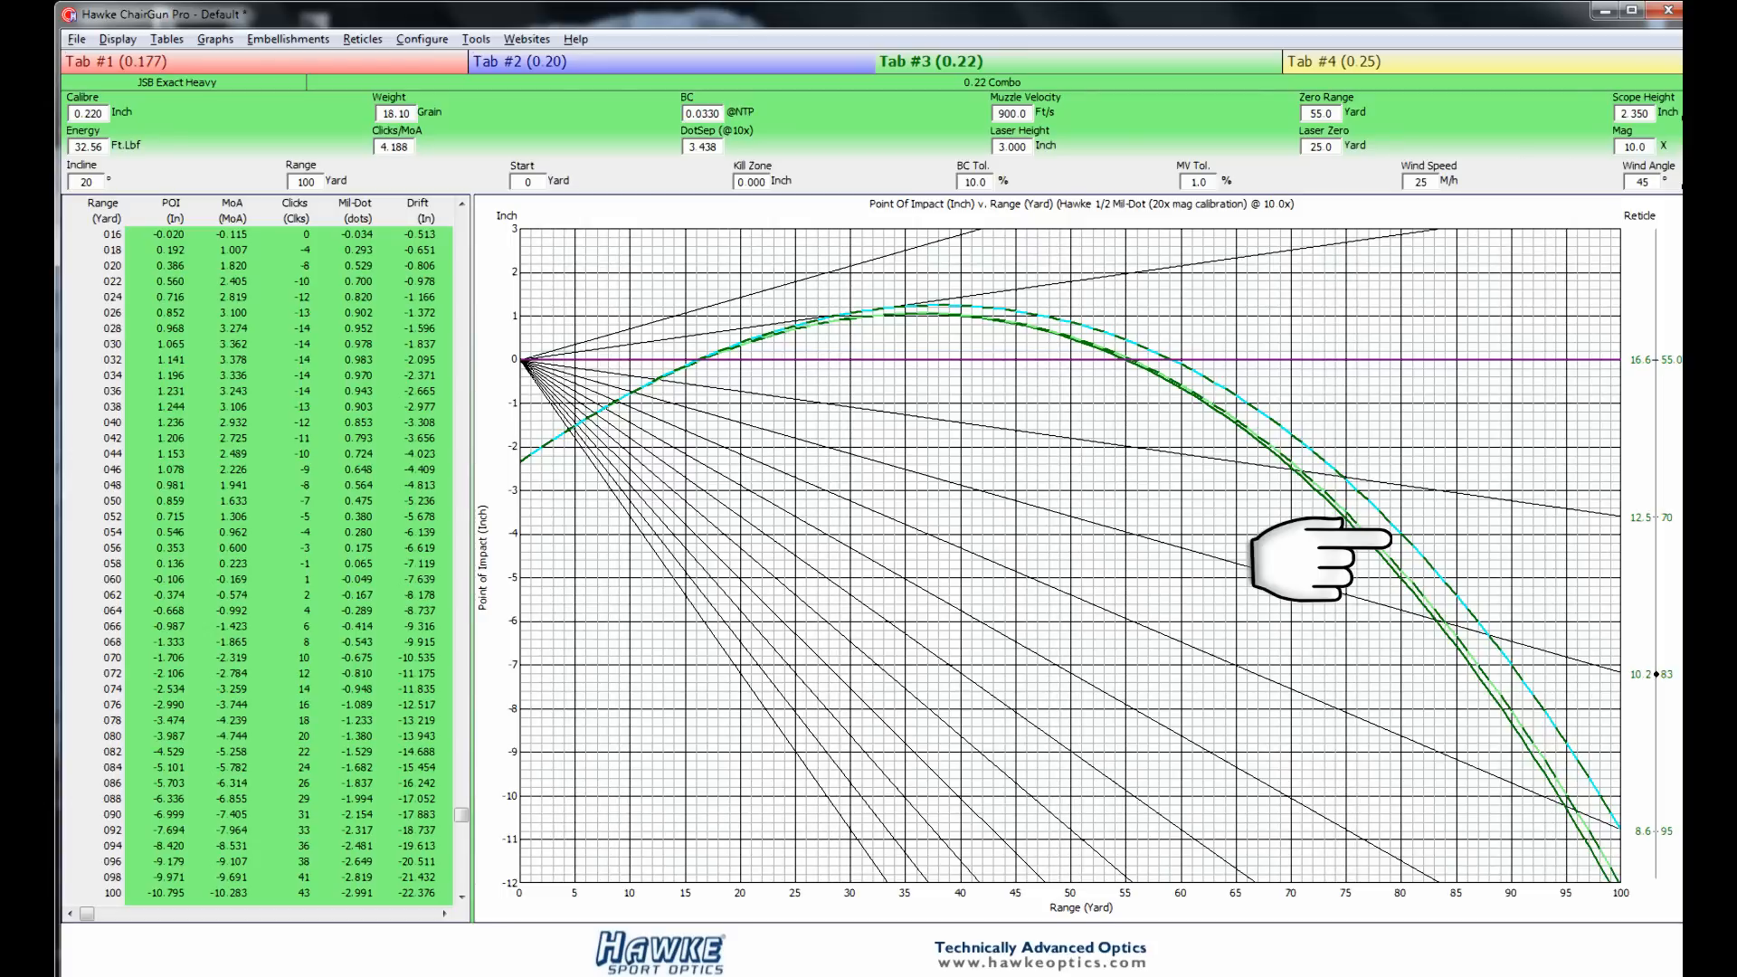
mouse_move(1568, 593)
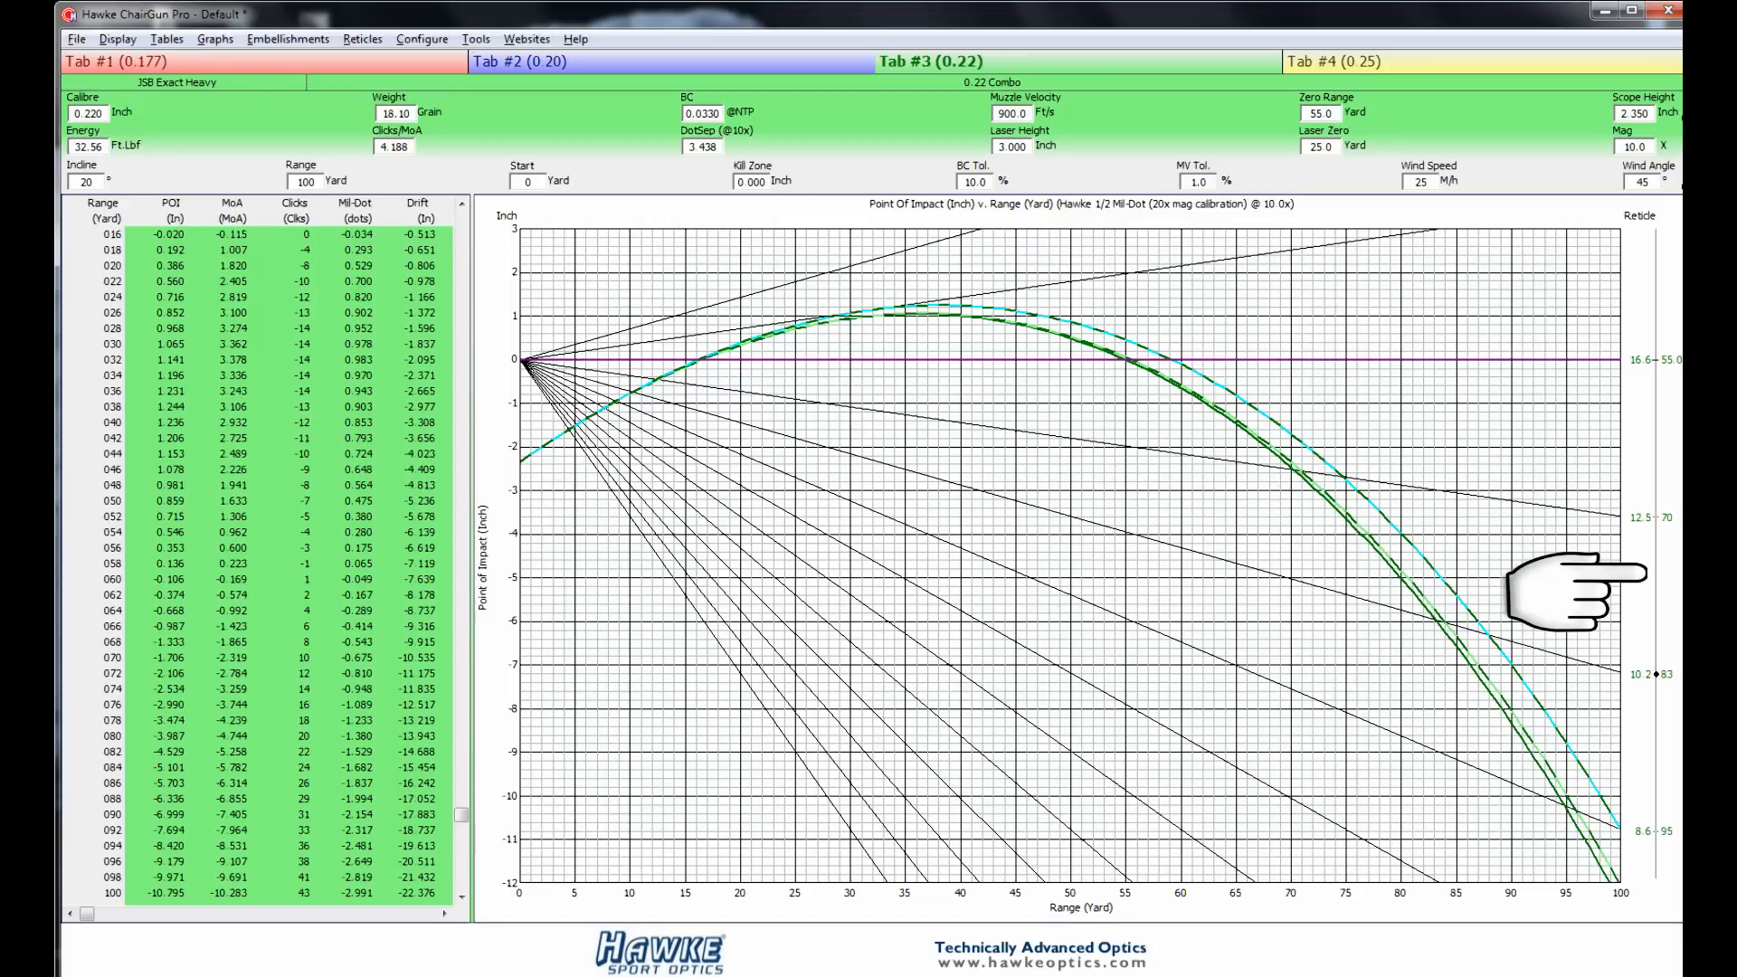
mouse_move(477, 754)
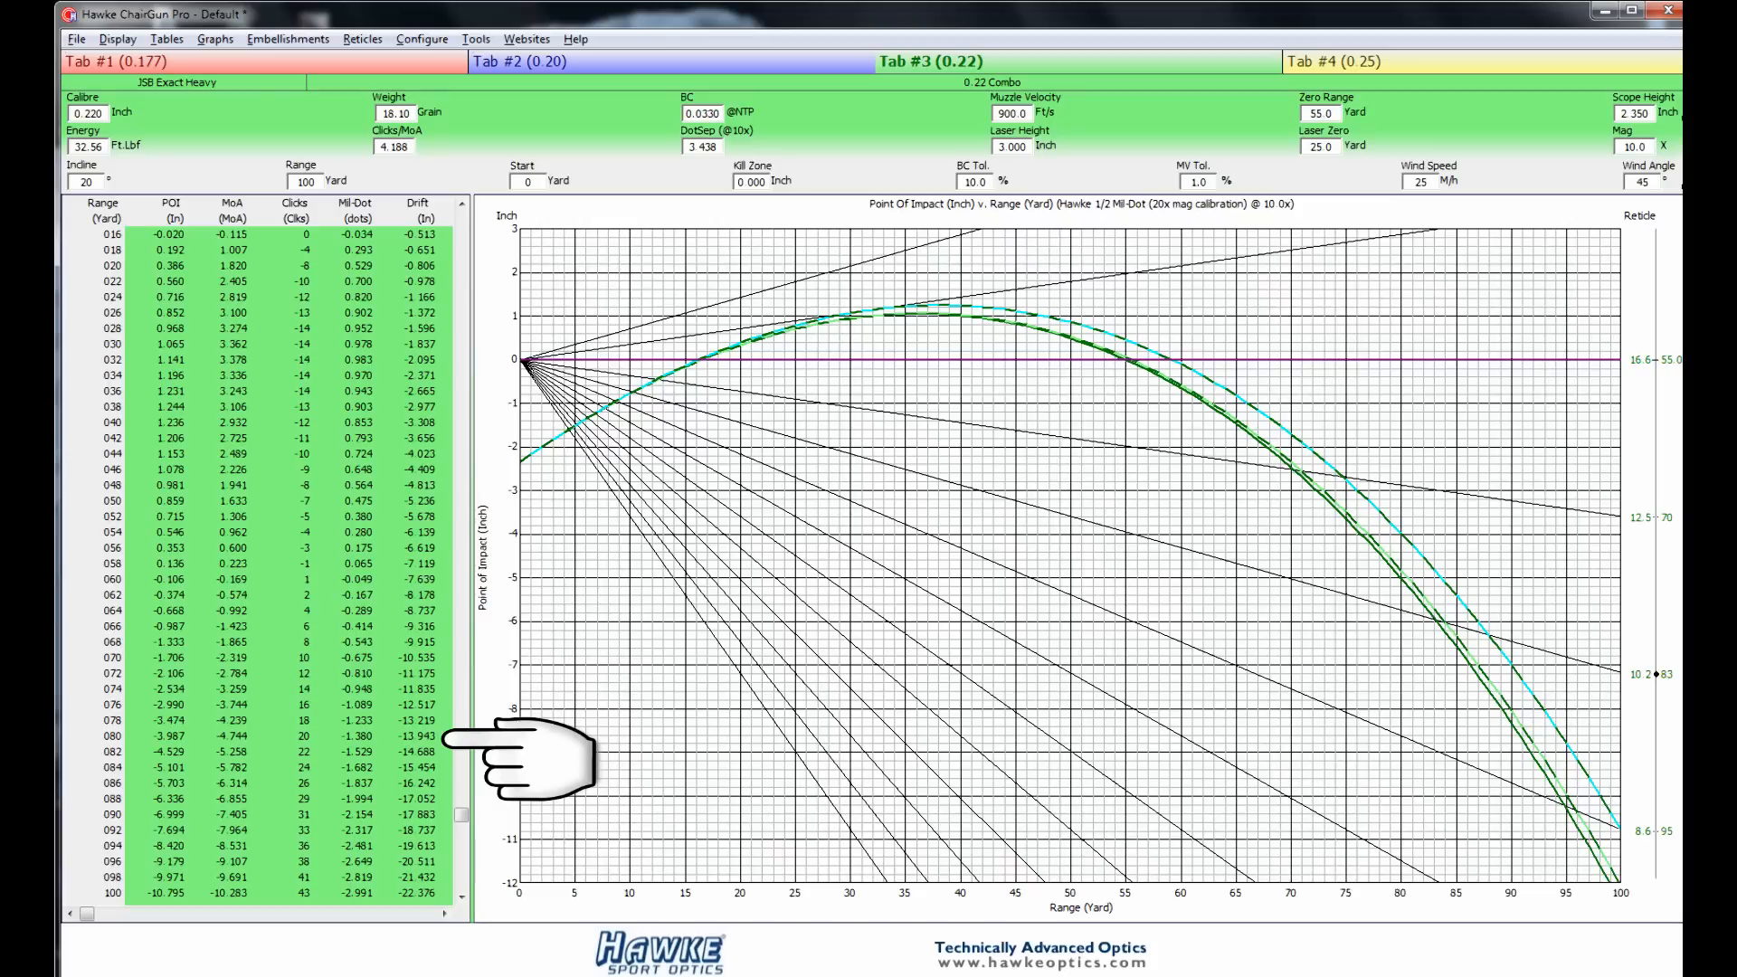